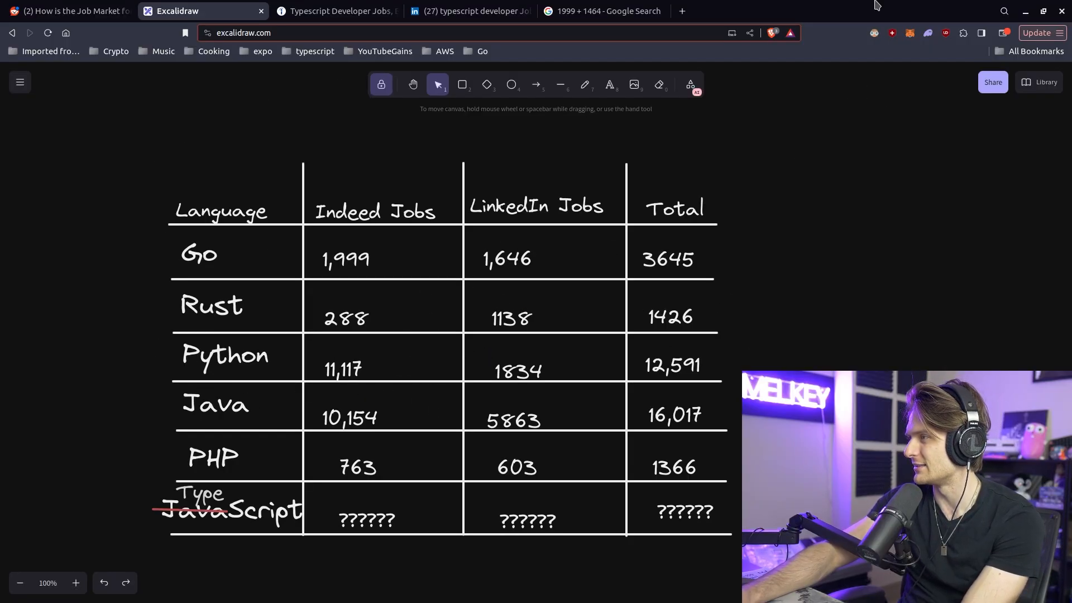
mouse_move(214, 409)
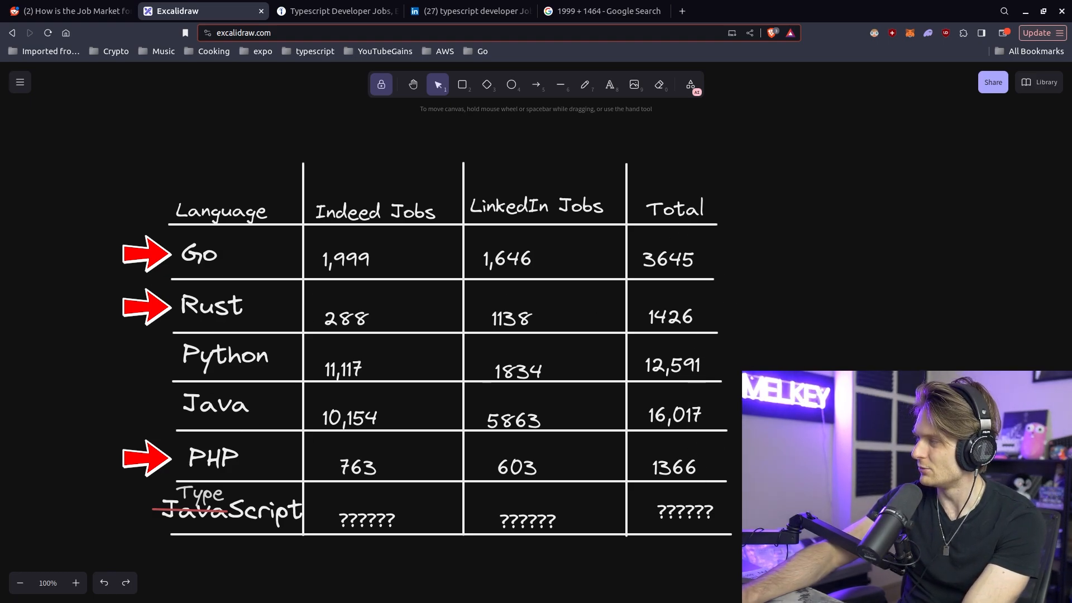
mouse_move(523, 255)
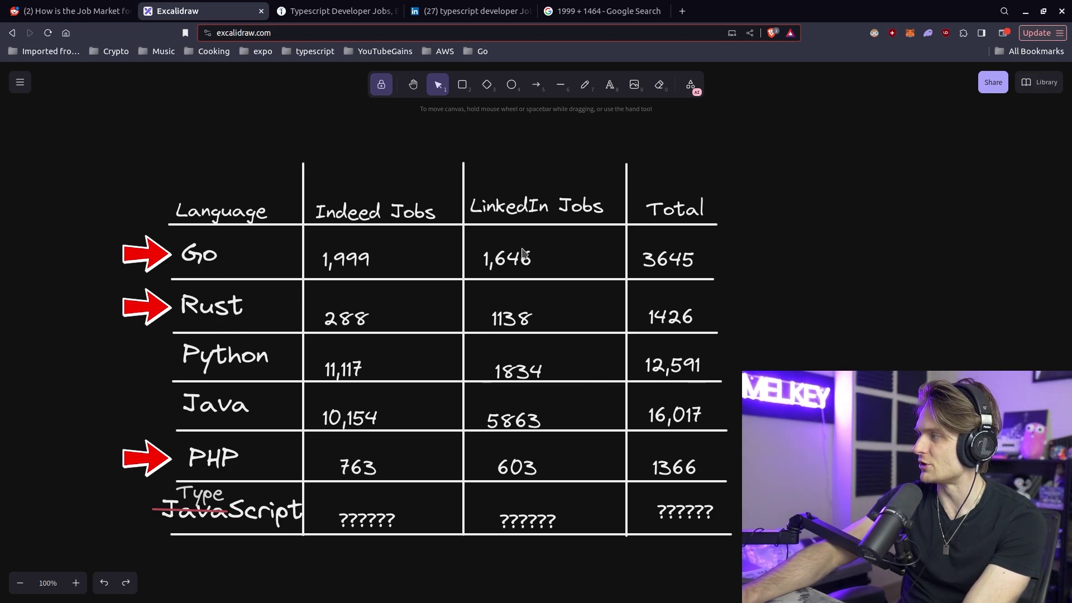
mouse_move(498, 439)
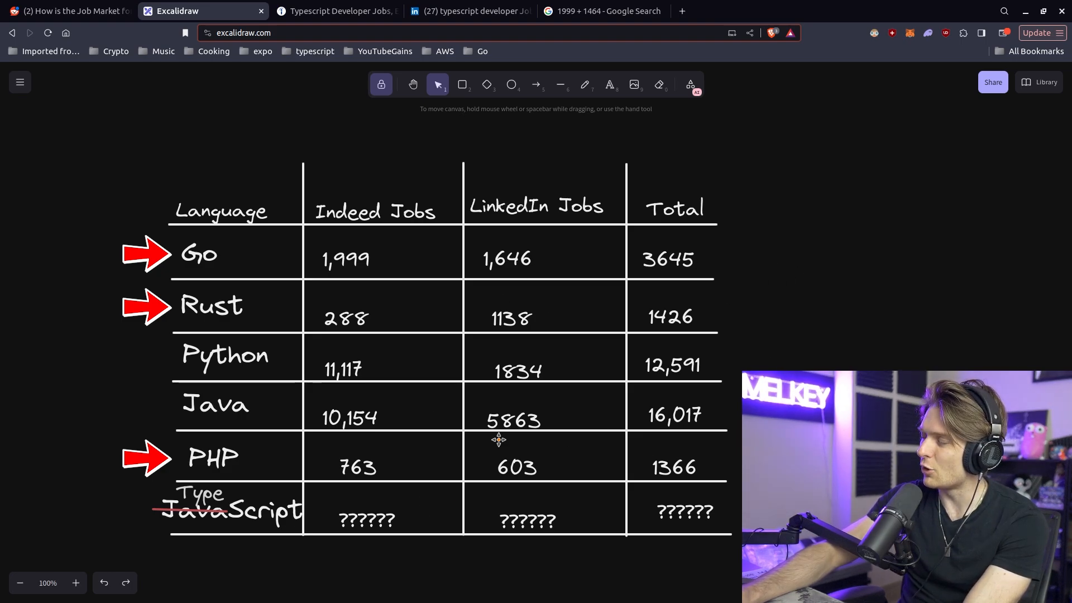
mouse_move(859, 167)
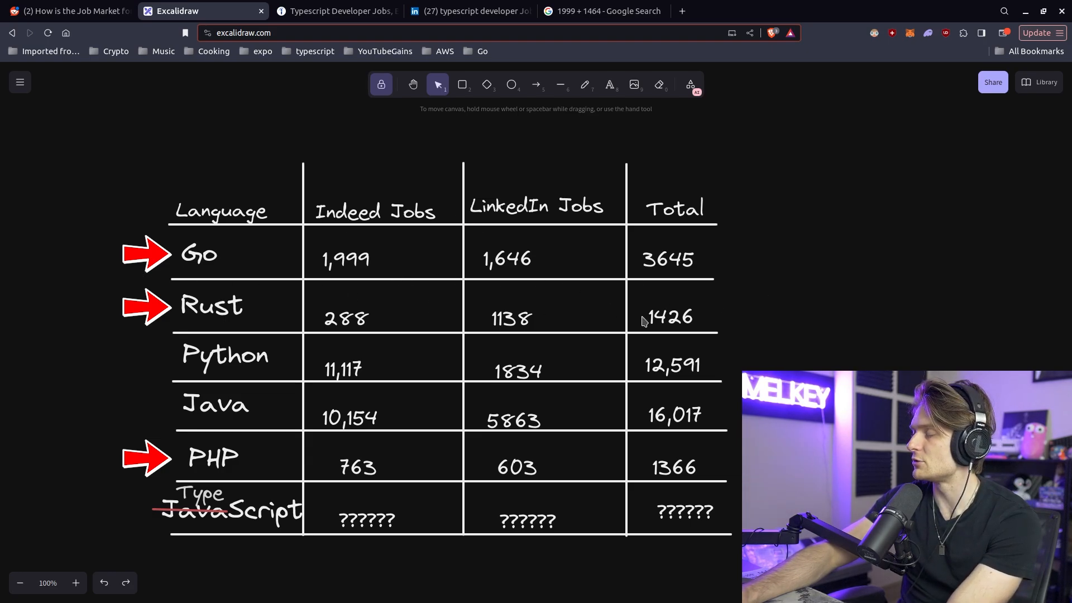
mouse_move(861, 228)
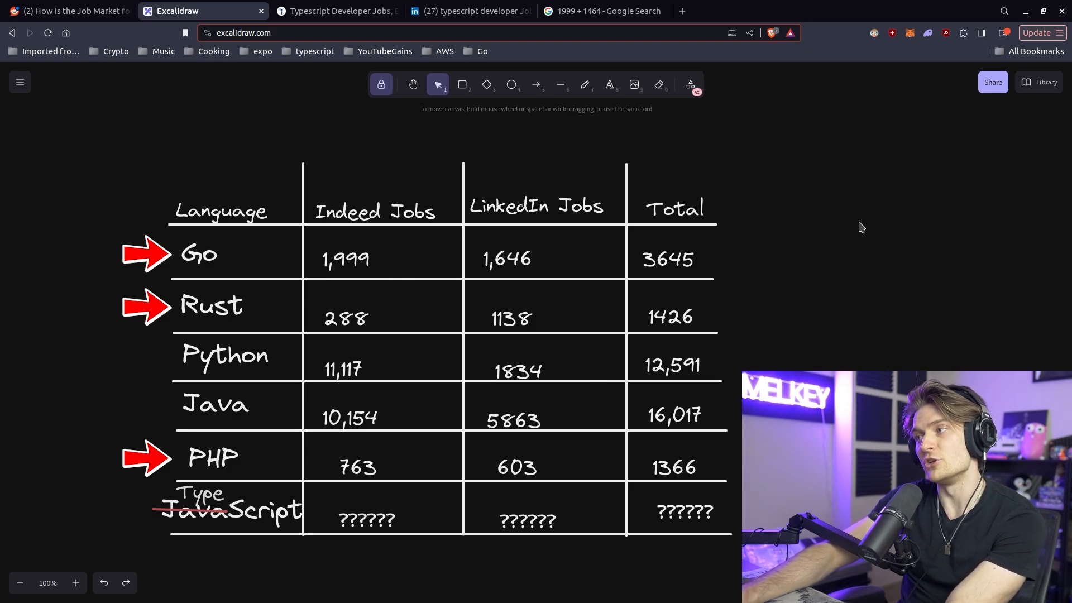
mouse_move(628, 279)
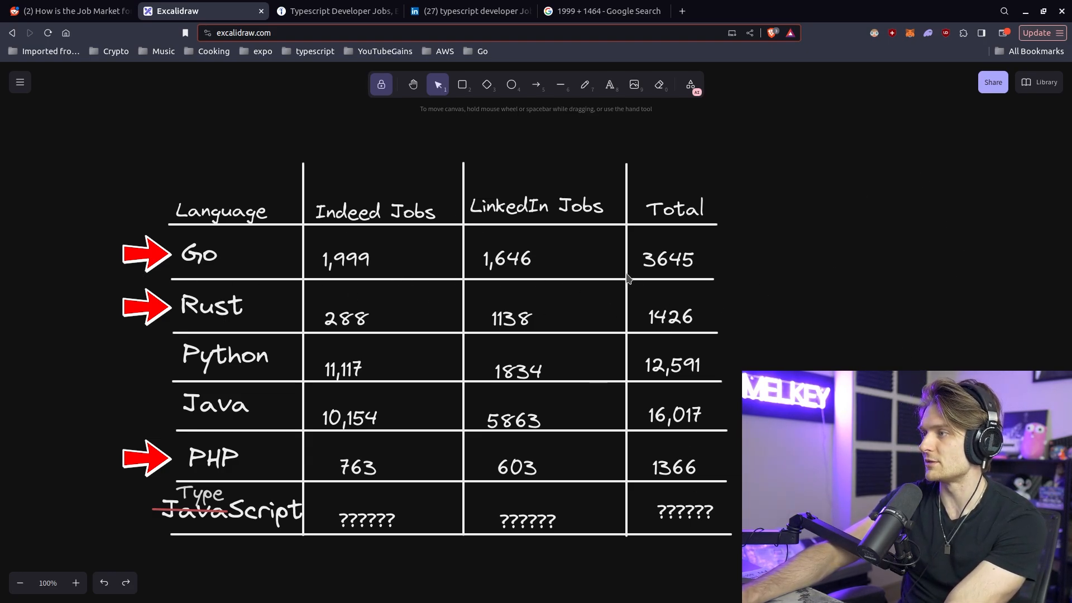
mouse_move(204, 362)
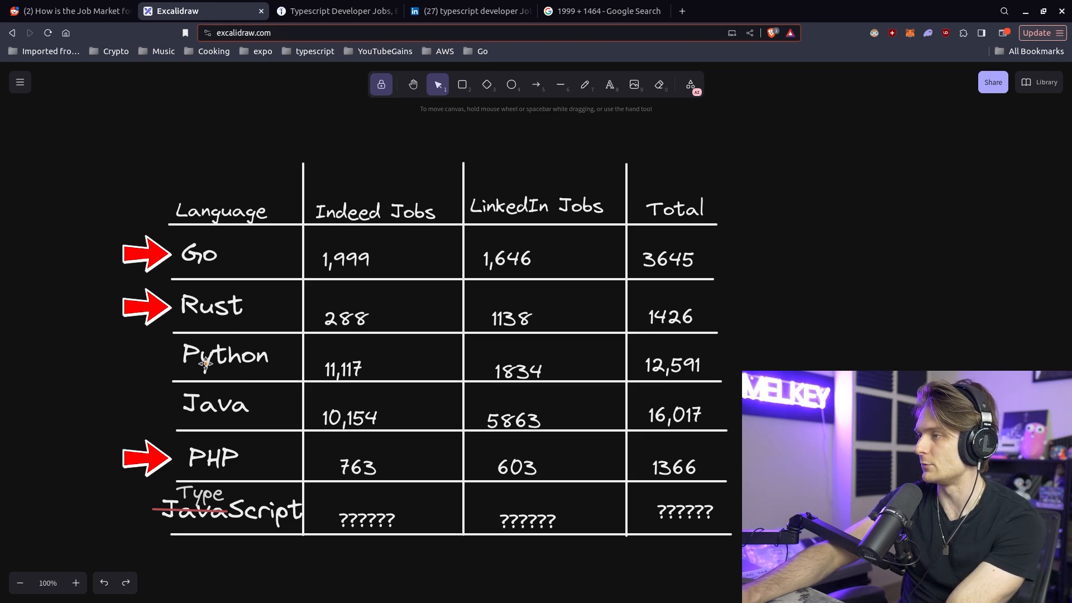
Switch to the Reddit r/golang thread 'How is the Job Market for Golang developers?'
left_click(65, 11)
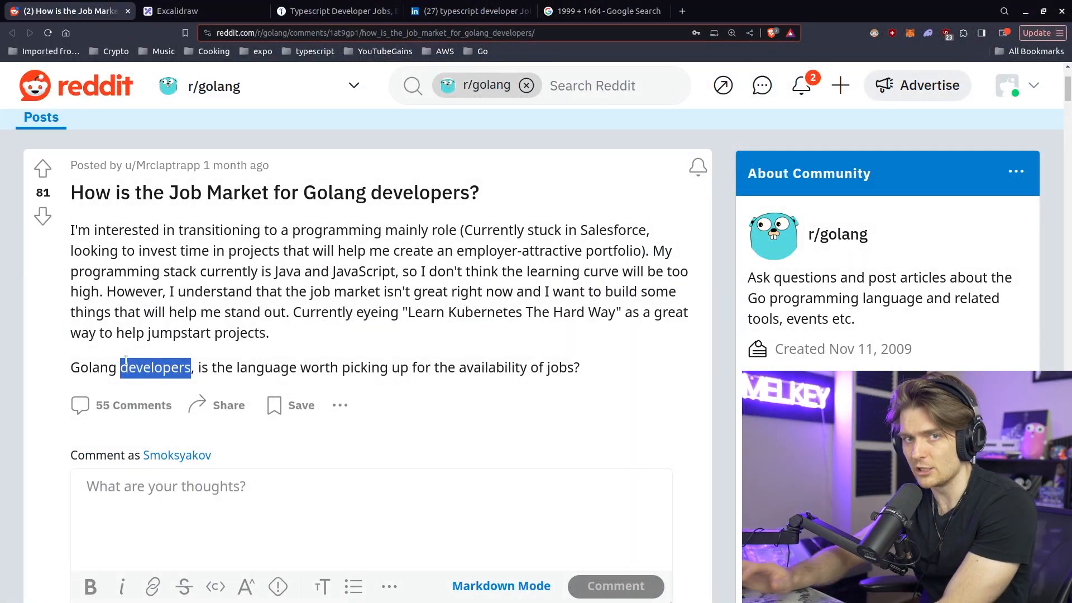